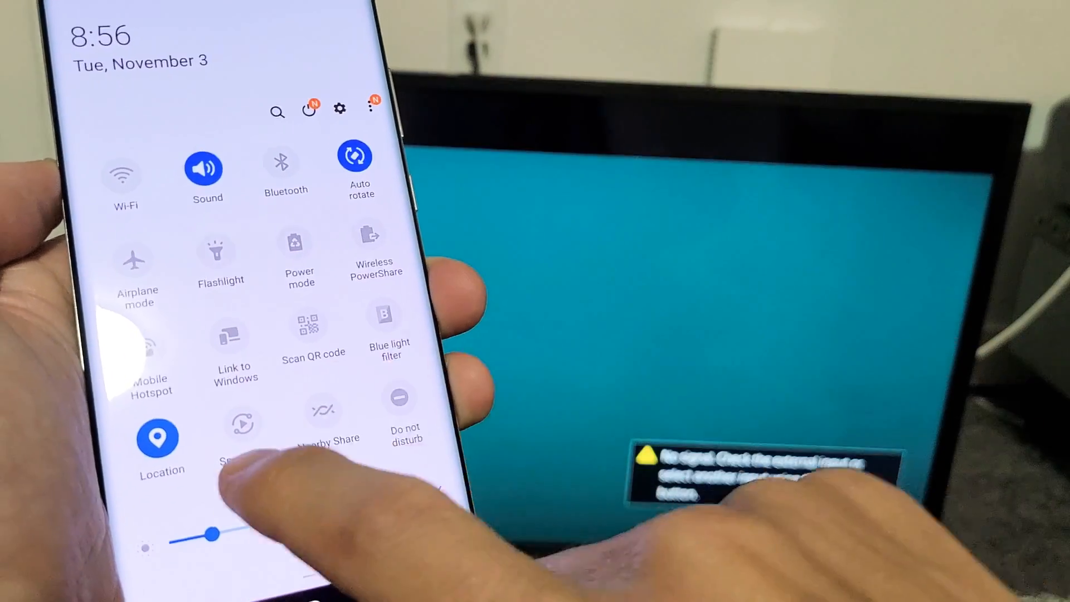
# Step: Cast the phone screen to the KDL-32W600D TV via Smart View and allow casting with Start now
pyautogui.click(242, 437)
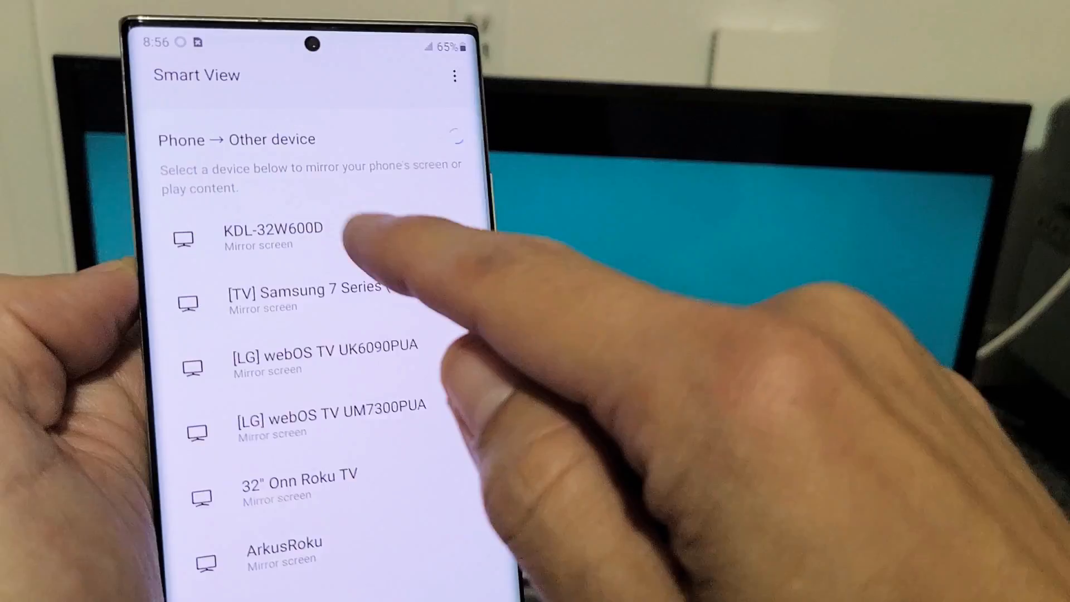
pyautogui.click(272, 235)
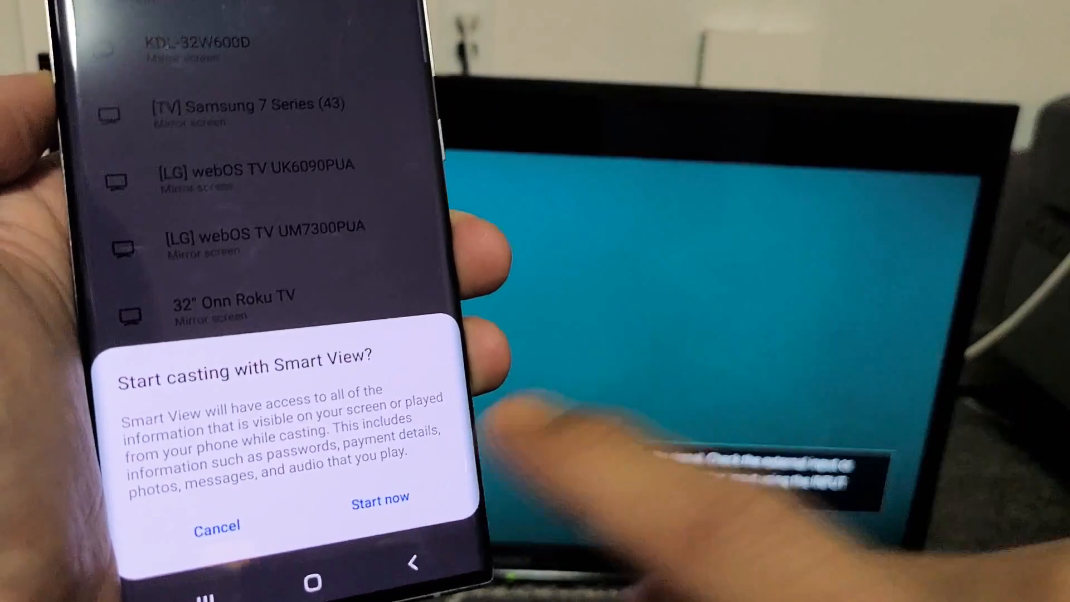
pyautogui.click(379, 499)
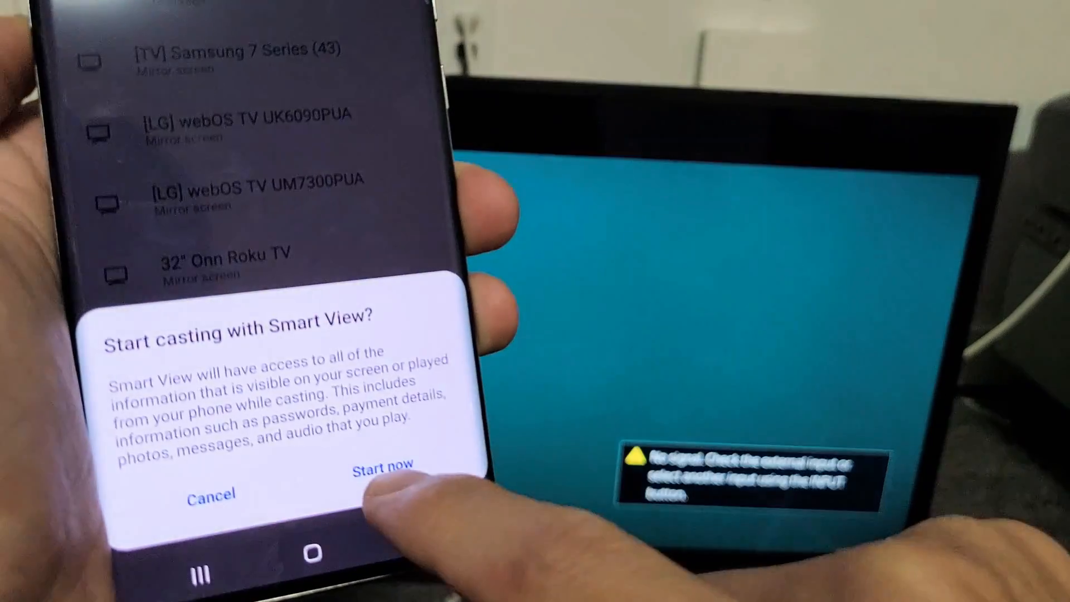
pyautogui.click(382, 464)
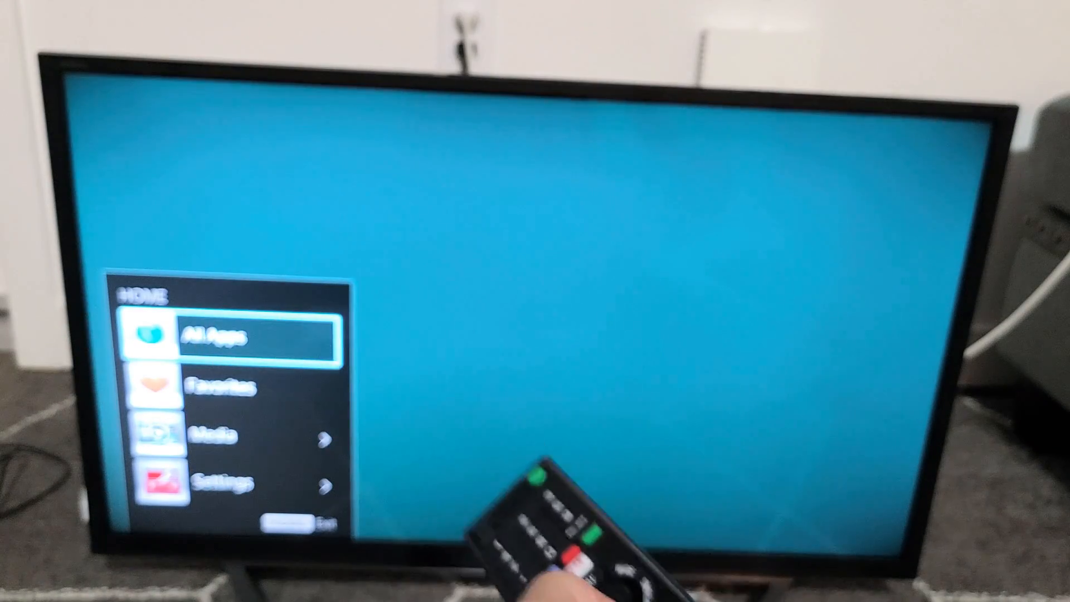
# Step: Navigate the TV home menu down to Settings and enter Preferences
pyautogui.press('Down')
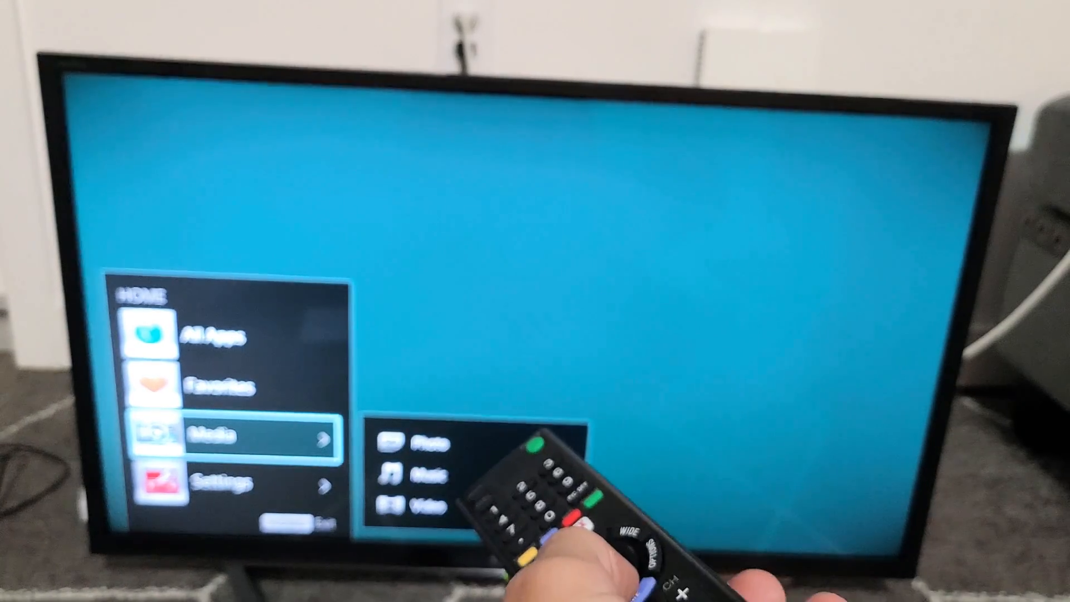
pyautogui.press('Down')
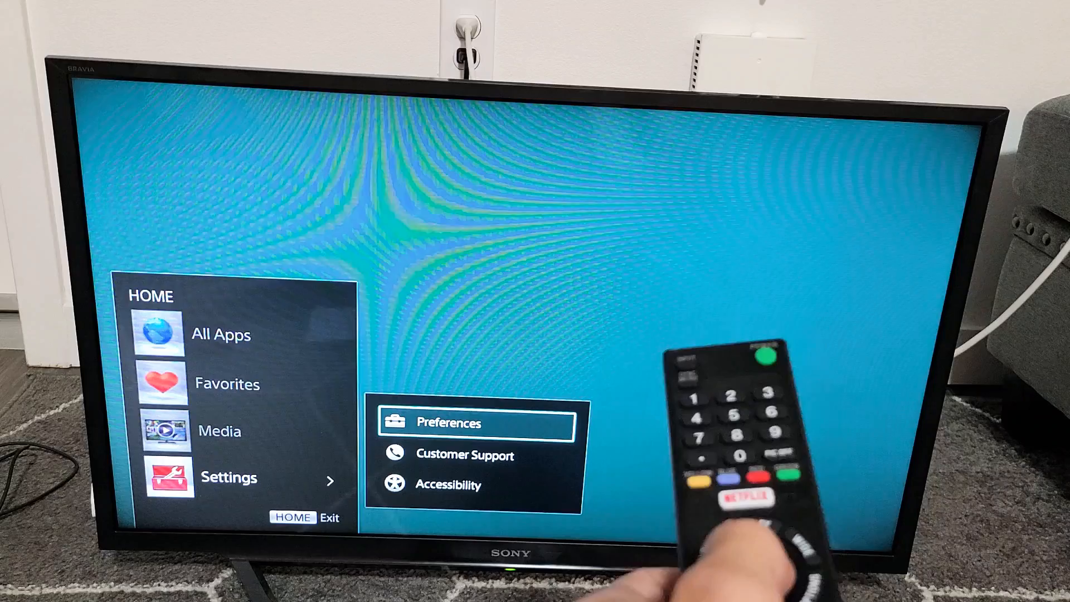
pyautogui.click(450, 422)
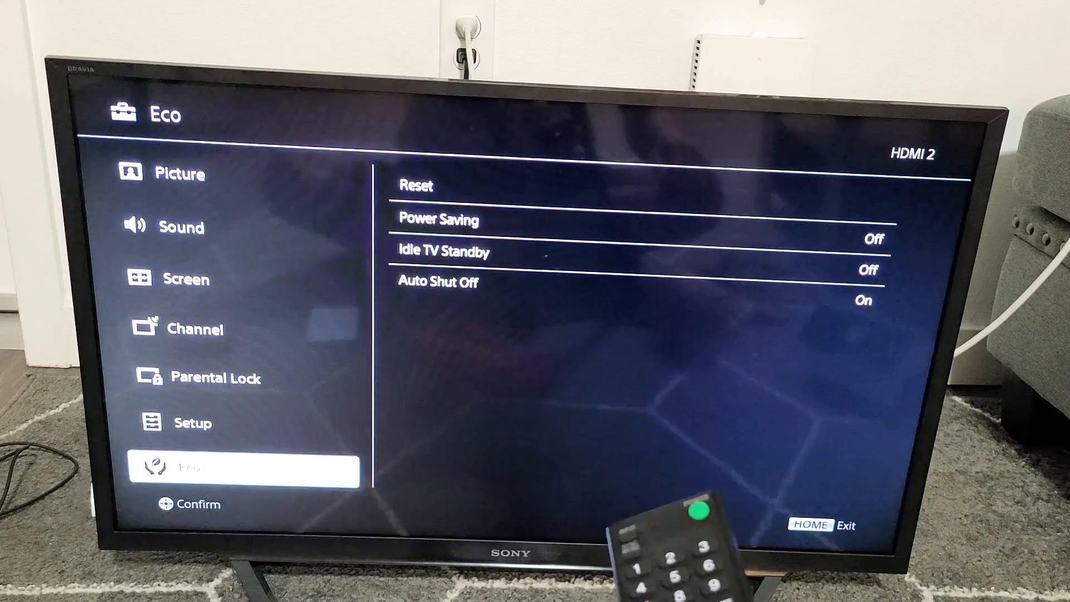
# Step: Switch Wi-Fi Direct to On under Setup > Network
pyautogui.press('Up')
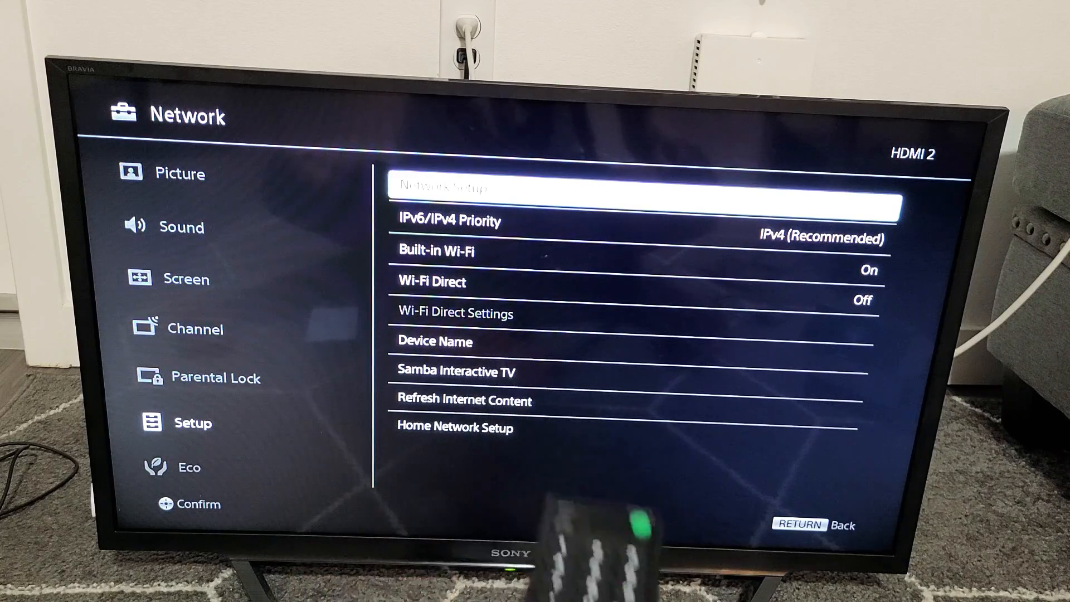
pyautogui.press('Down')
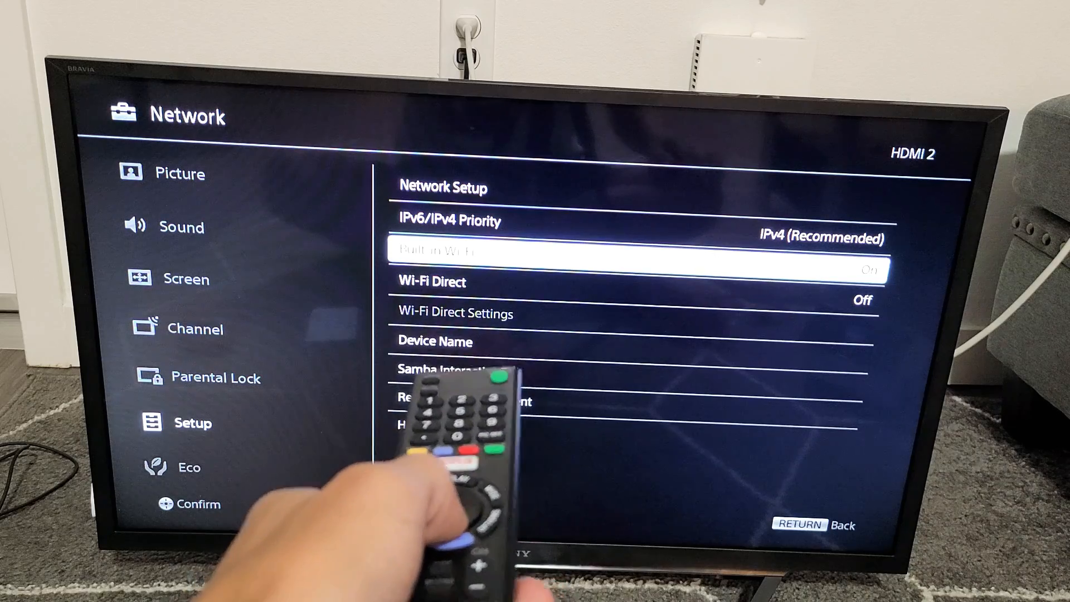
pyautogui.press('Down')
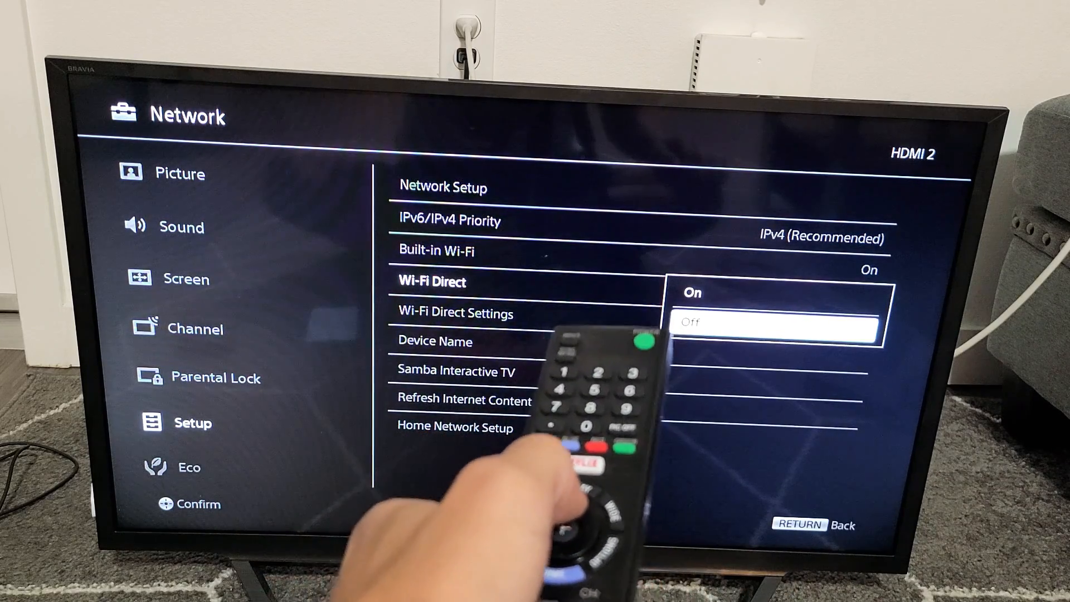
pyautogui.press('Up')
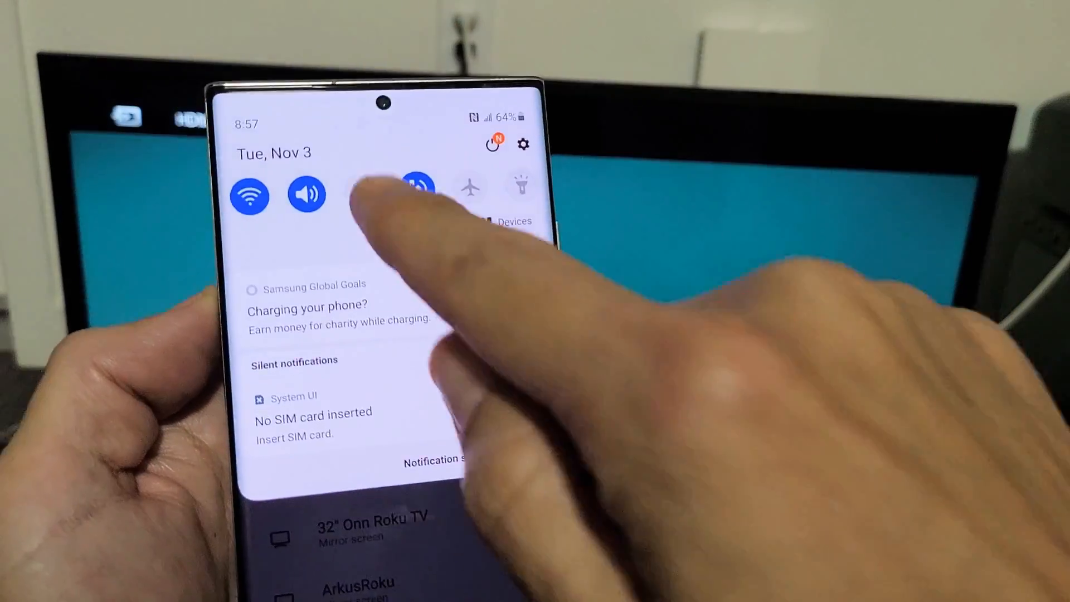
# Step: Reconnect Smart View to KDL-32W600D and approve casting with Start now
pyautogui.click(415, 194)
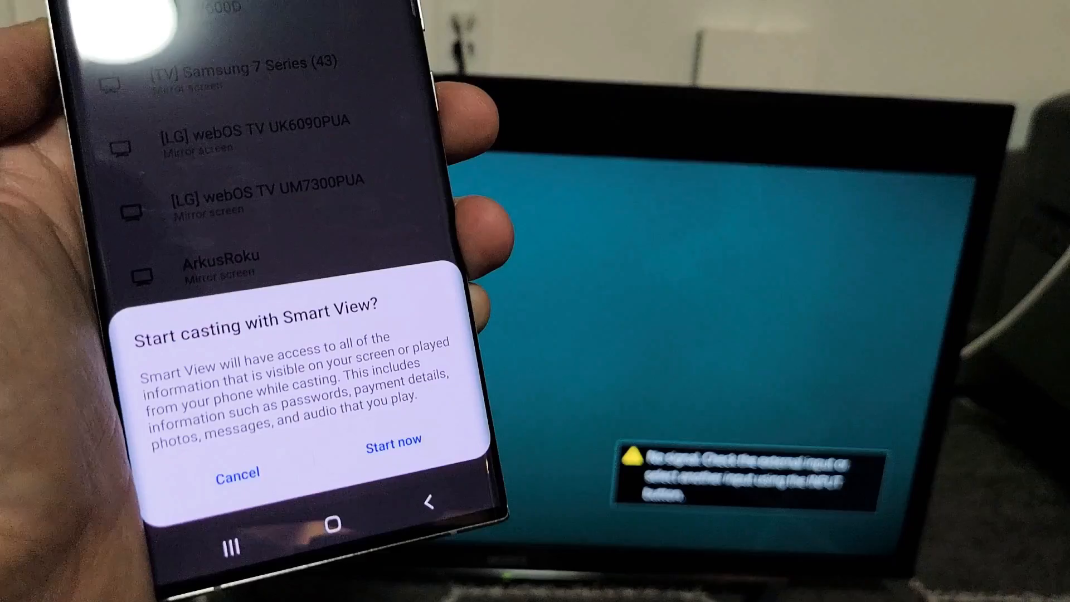
pyautogui.click(392, 440)
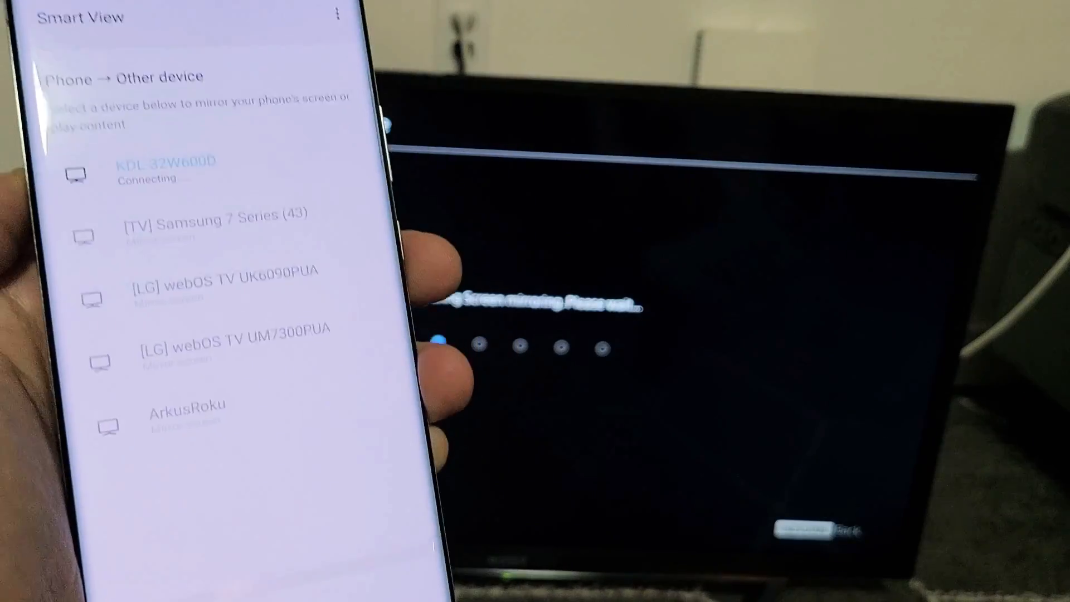